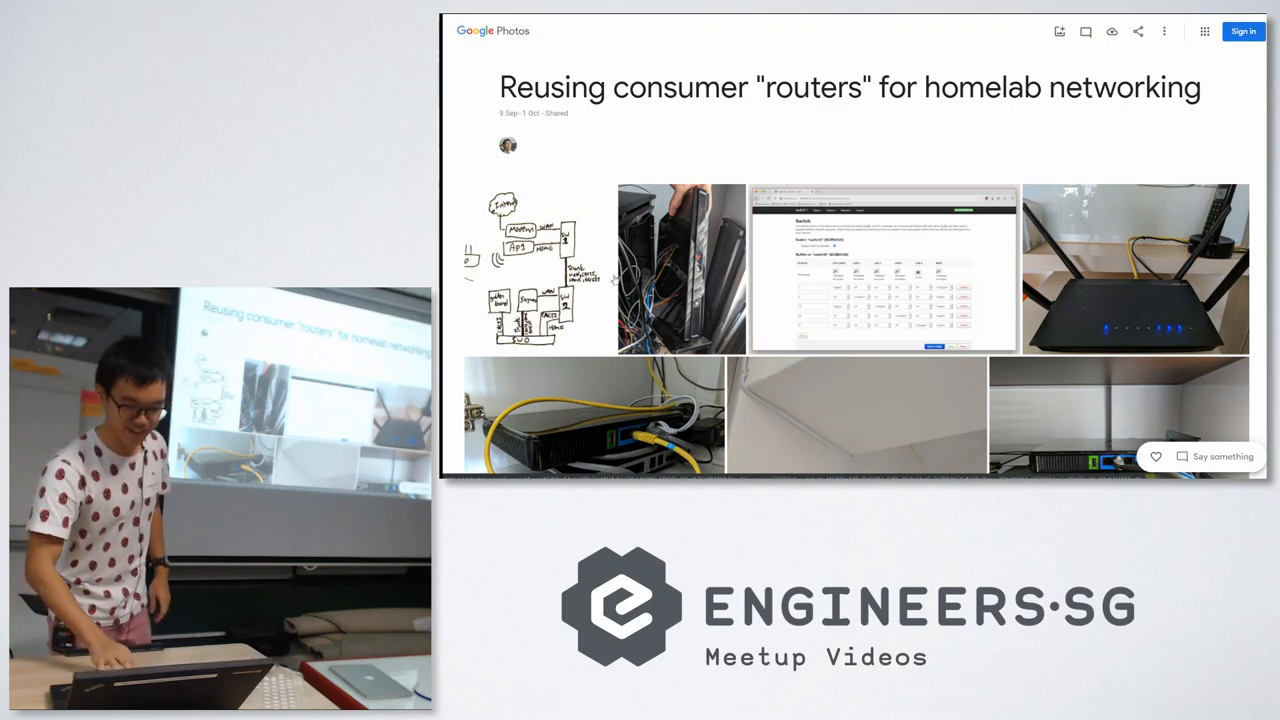
# - Scroll to the bottom of the shared routers album, reaching the server rack photo
pyautogui.scroll(-3)
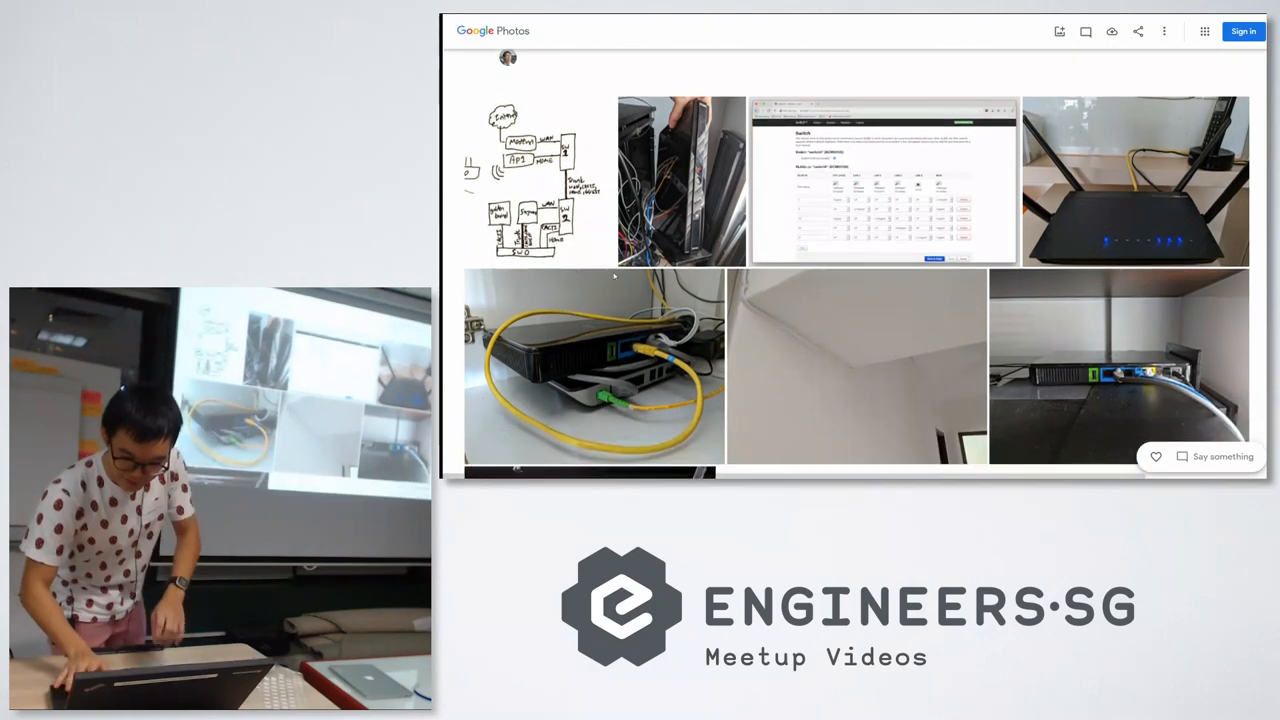
pyautogui.scroll(-3)
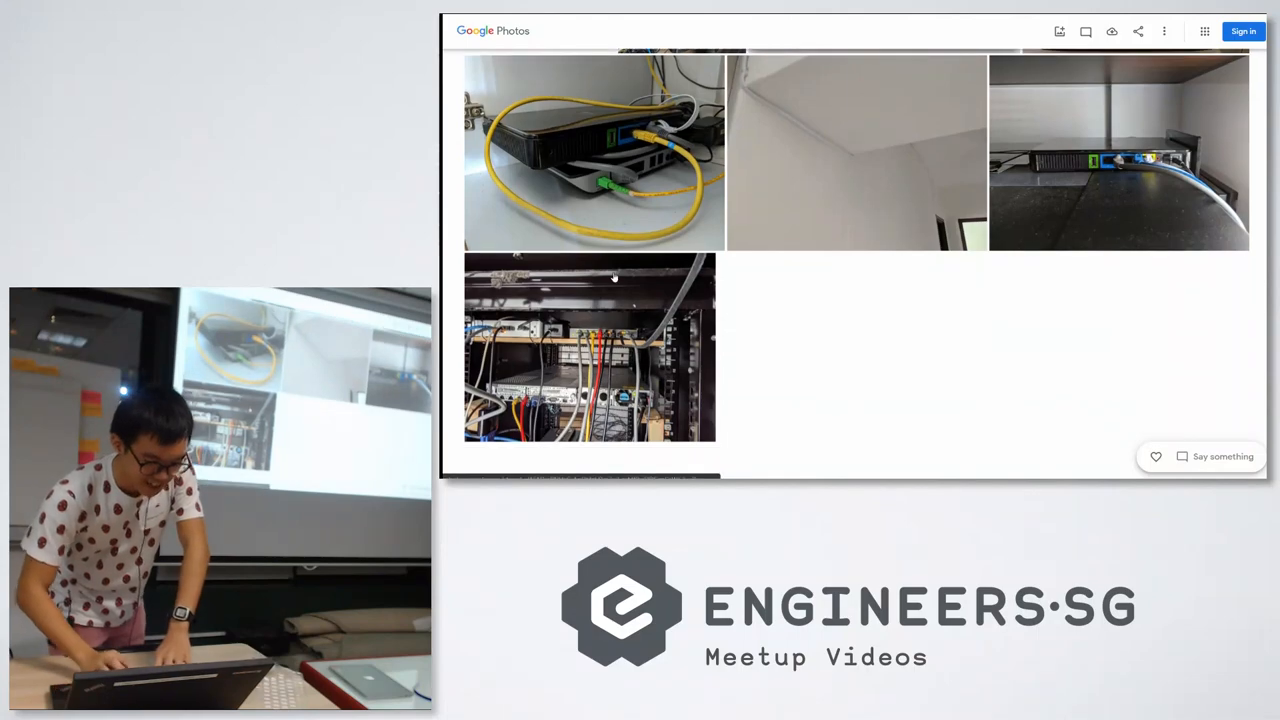
# - View the switch VLAN configuration screenshot full-size in the album viewer
pyautogui.click(589, 346)
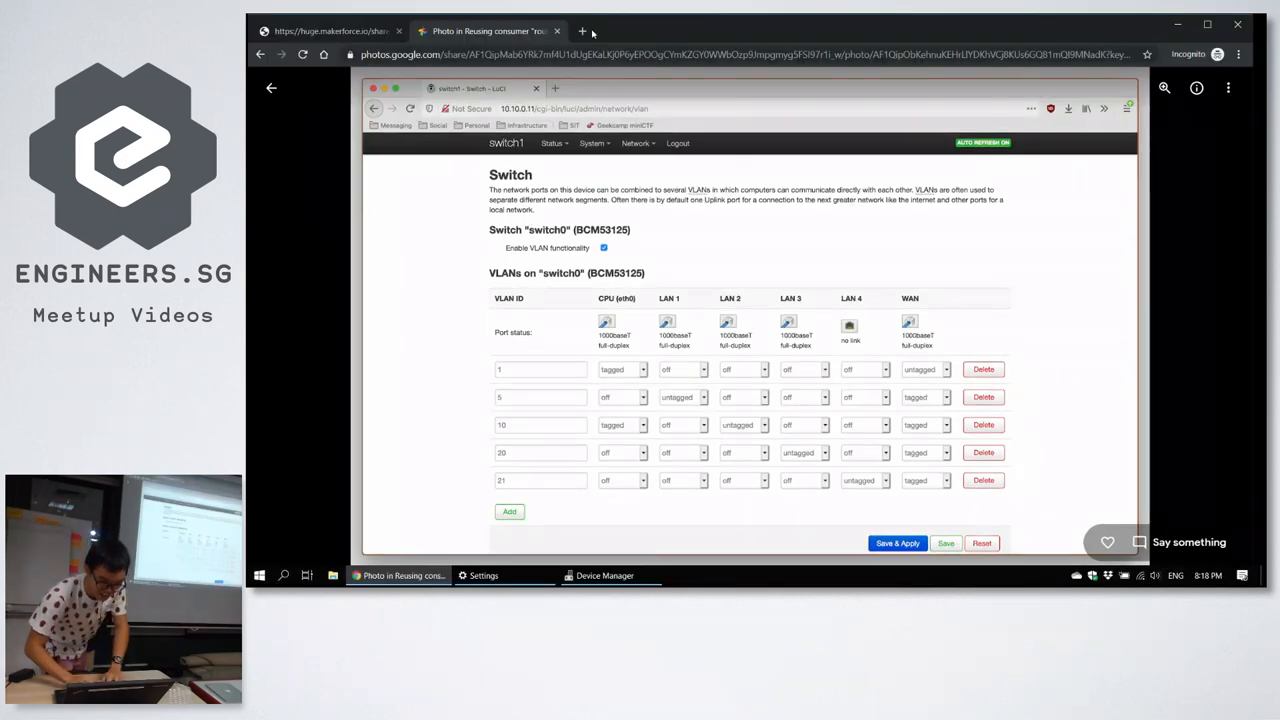
# - Start entering the OpenWrt site address in a new incognito tab
pyautogui.write('op')
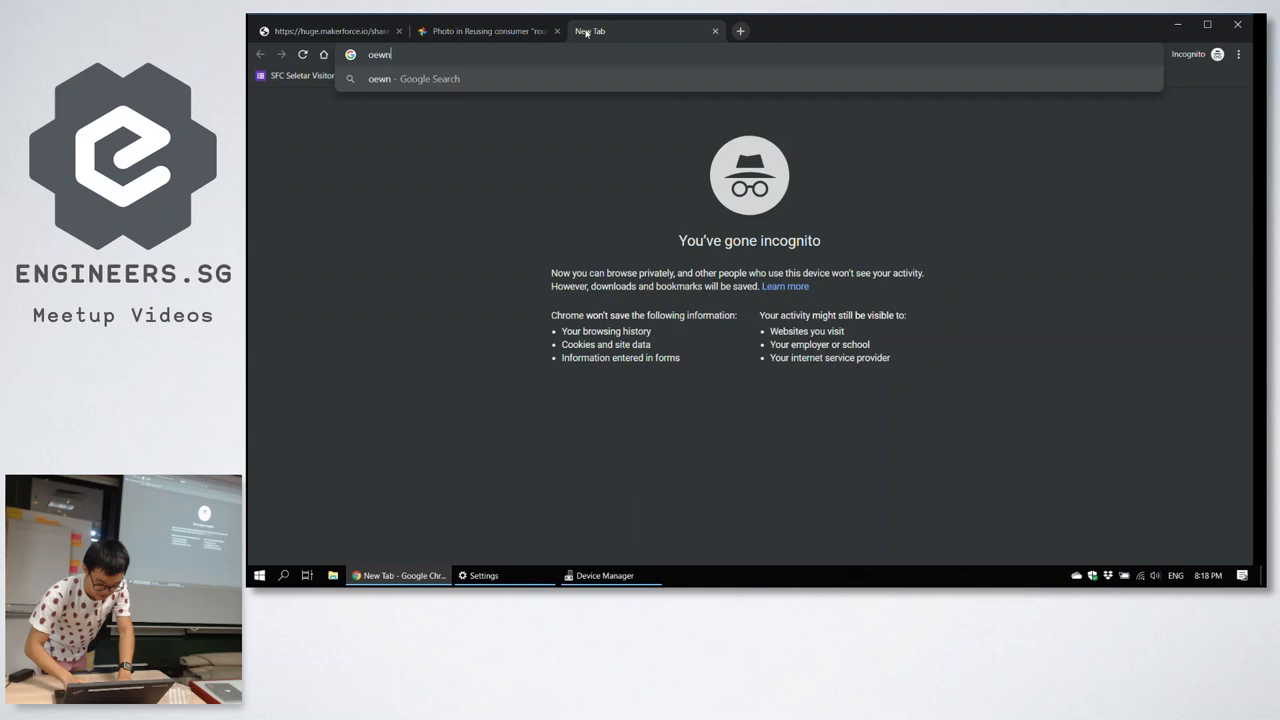
pyautogui.write('openwrt.org')
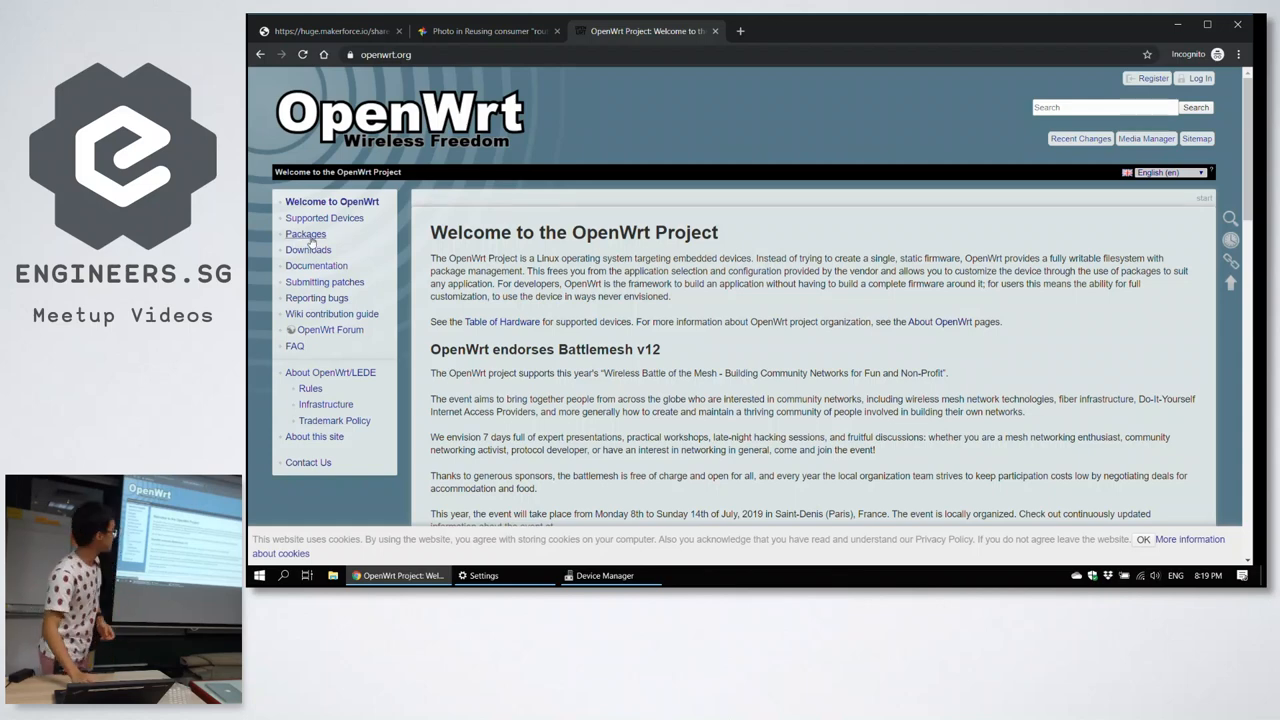
pyautogui.moveTo(305, 234)
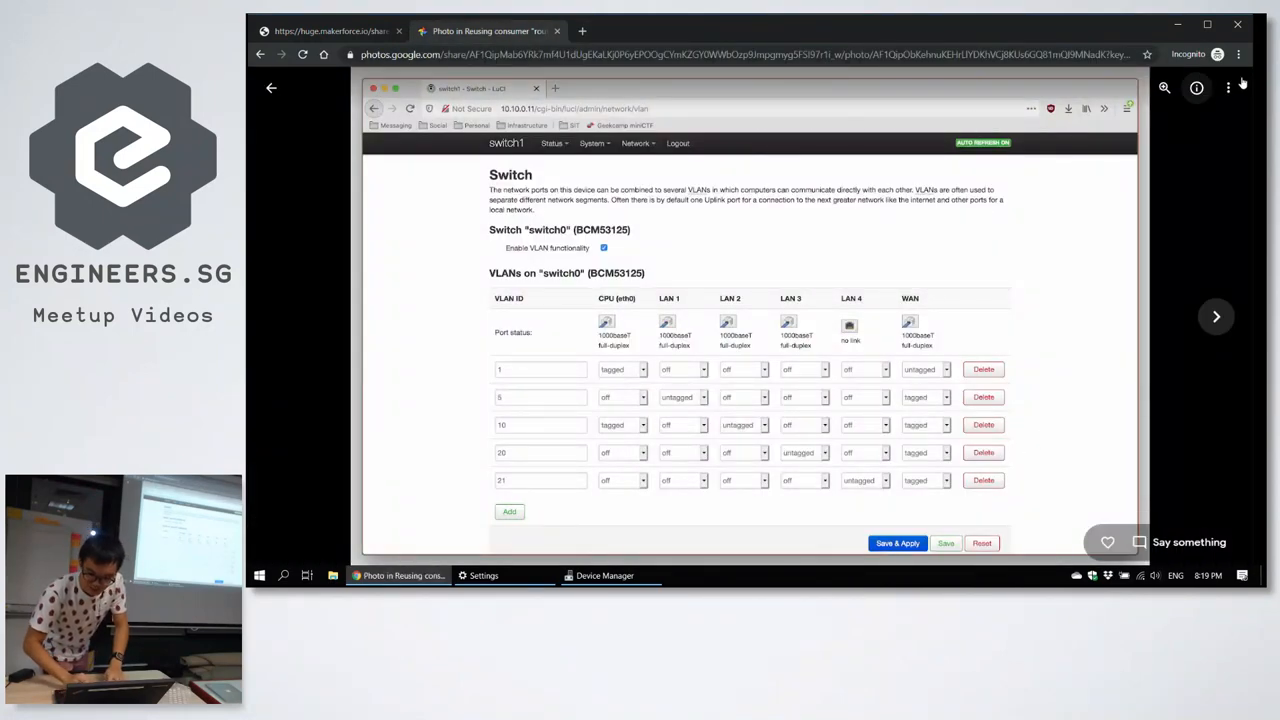
# - Advance the album viewer to the photo of the access point connected to the VLAN switch
pyautogui.click(1216, 316)
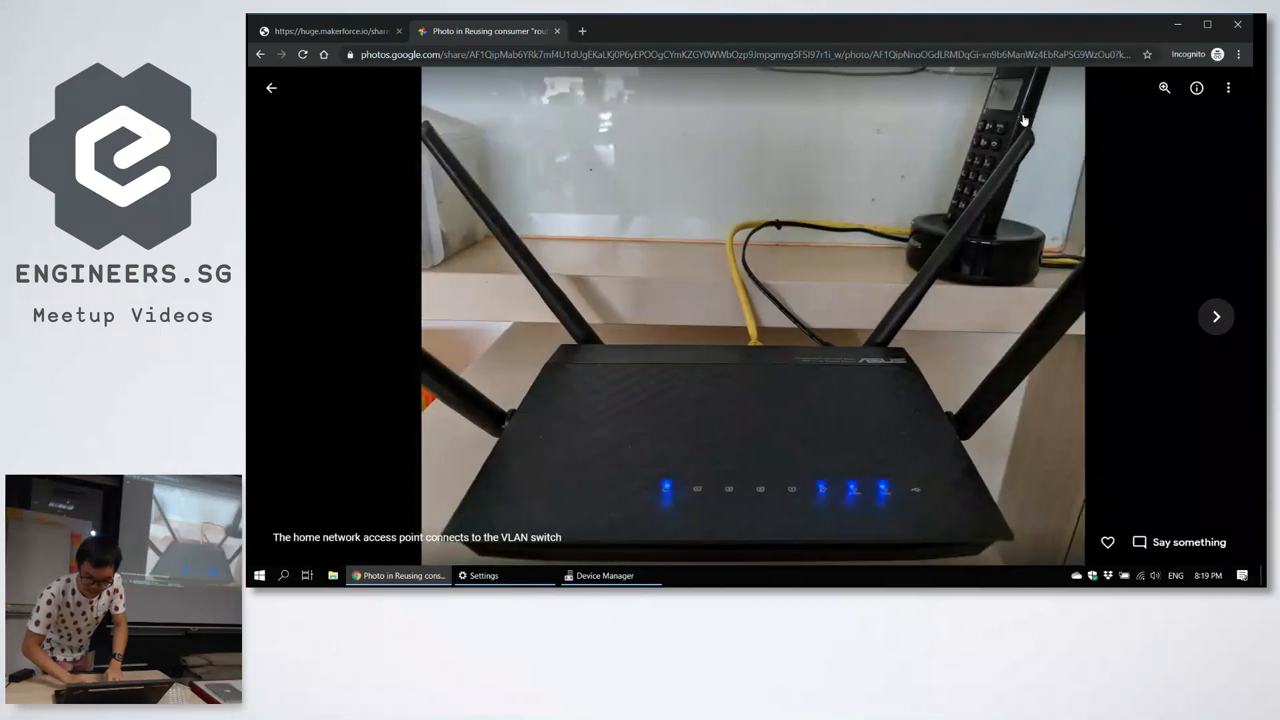